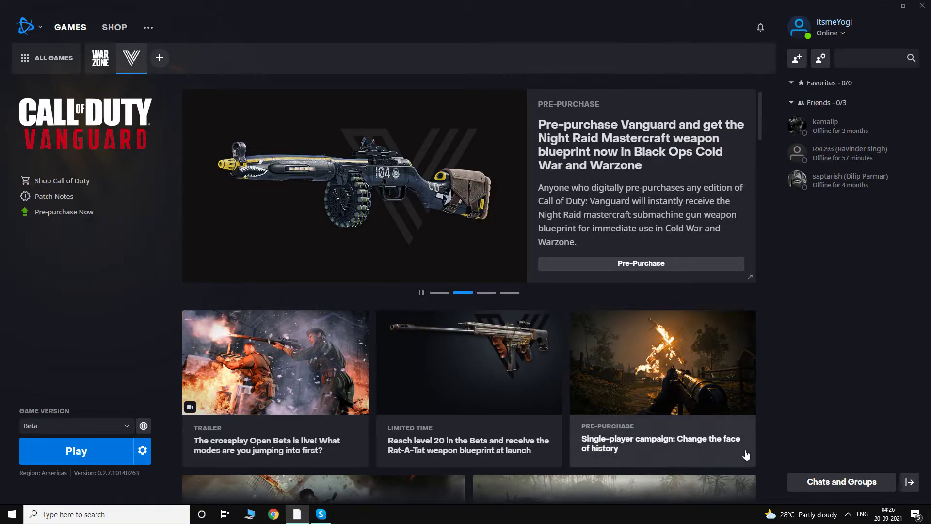
Step: Switch to Chrome and load activision.com
click(272, 513)
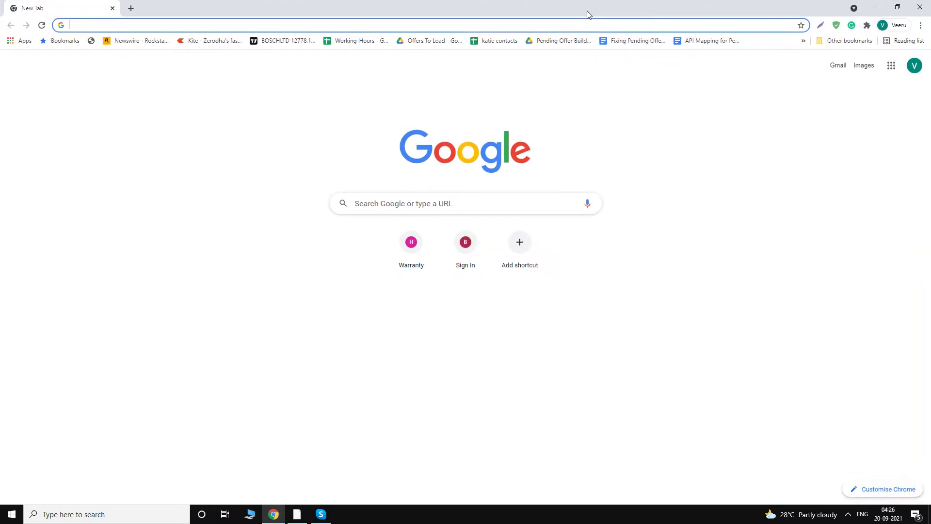
text(activision.com/#)
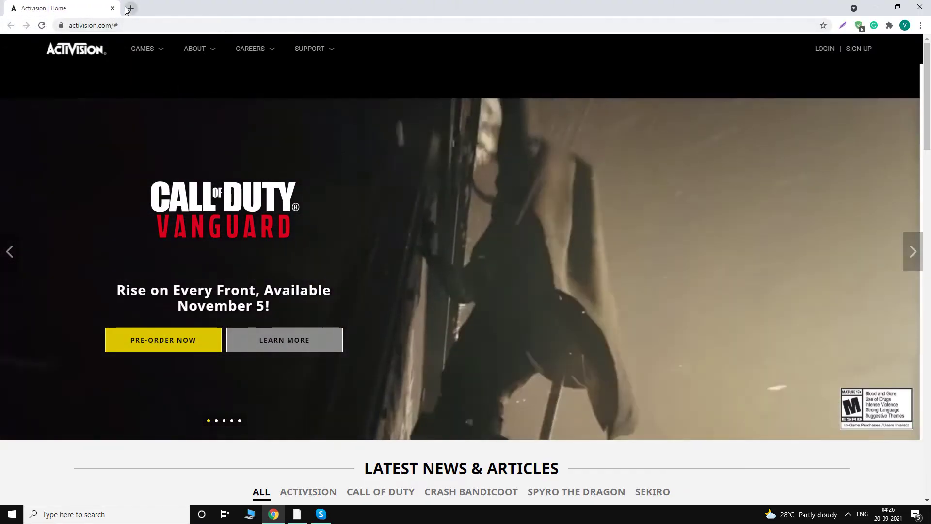
Step: Search Google for 'activision login' in a new tab
click(128, 8)
text(activision login)
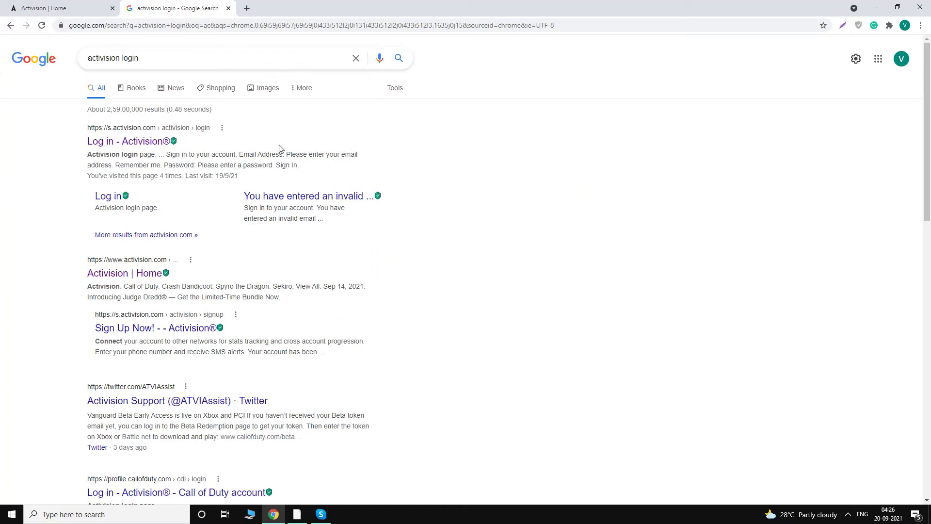
Step: Open the 'Log in - Activision' result to reach the sign-in page
click(128, 140)
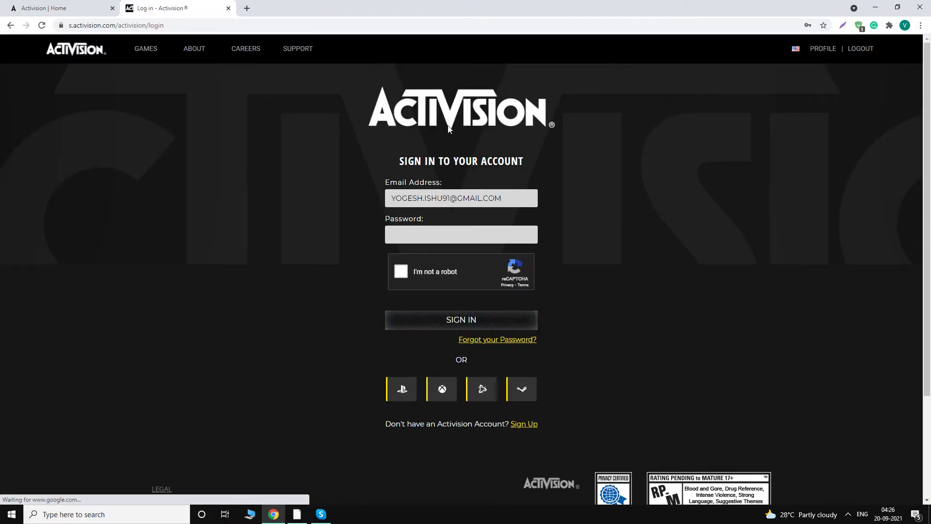
mouse_move(304, 336)
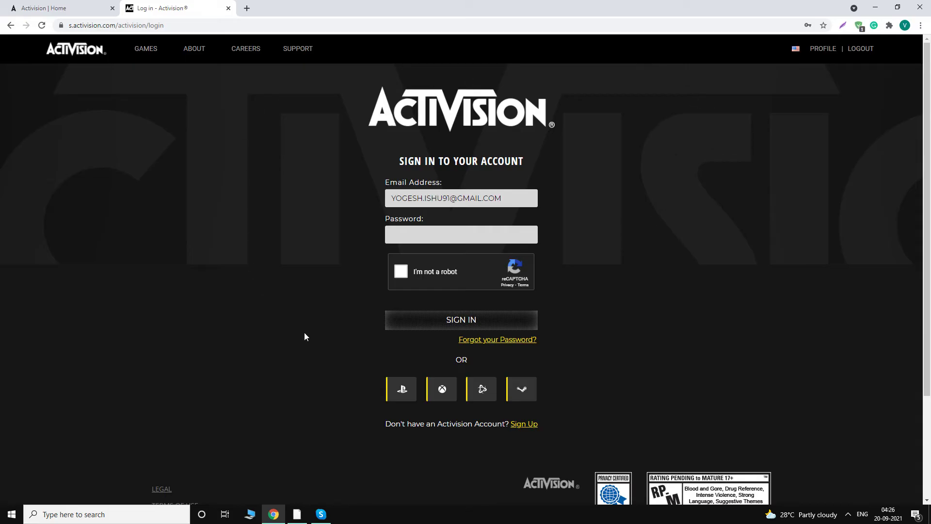
mouse_move(667, 115)
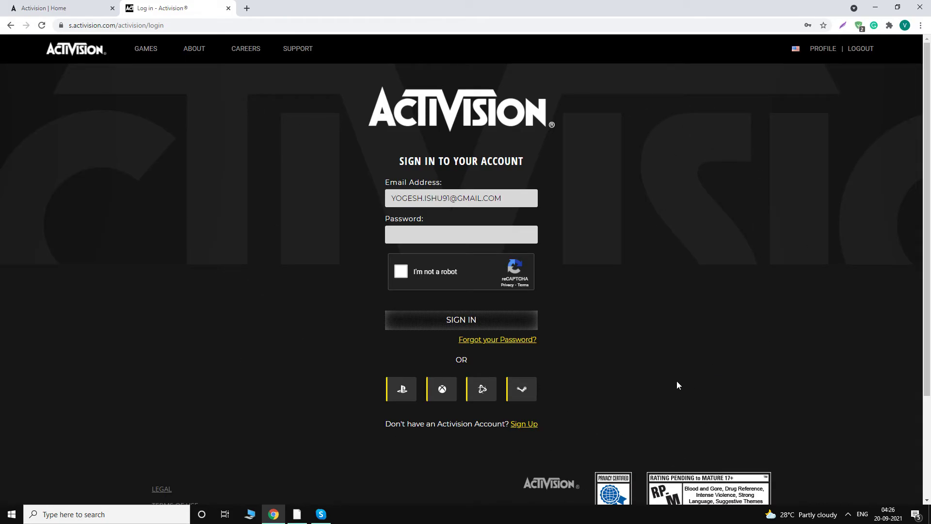
mouse_move(592, 389)
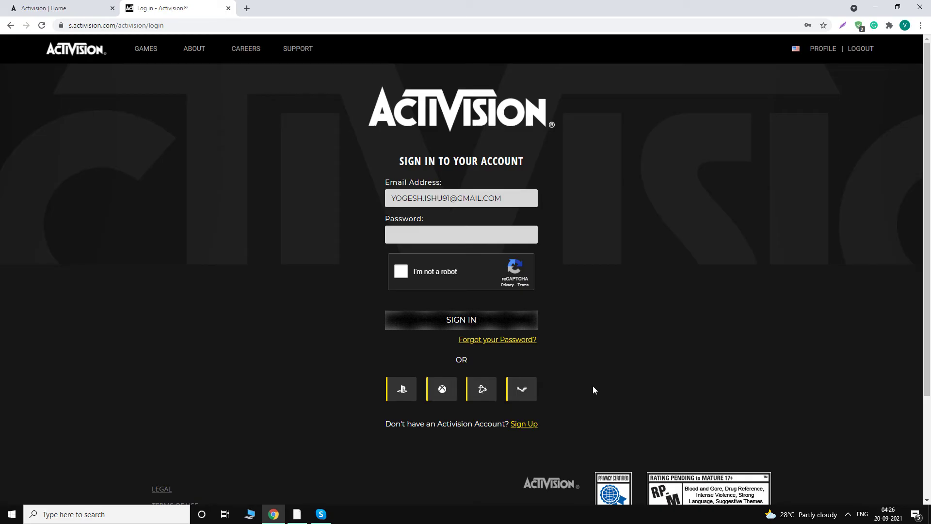